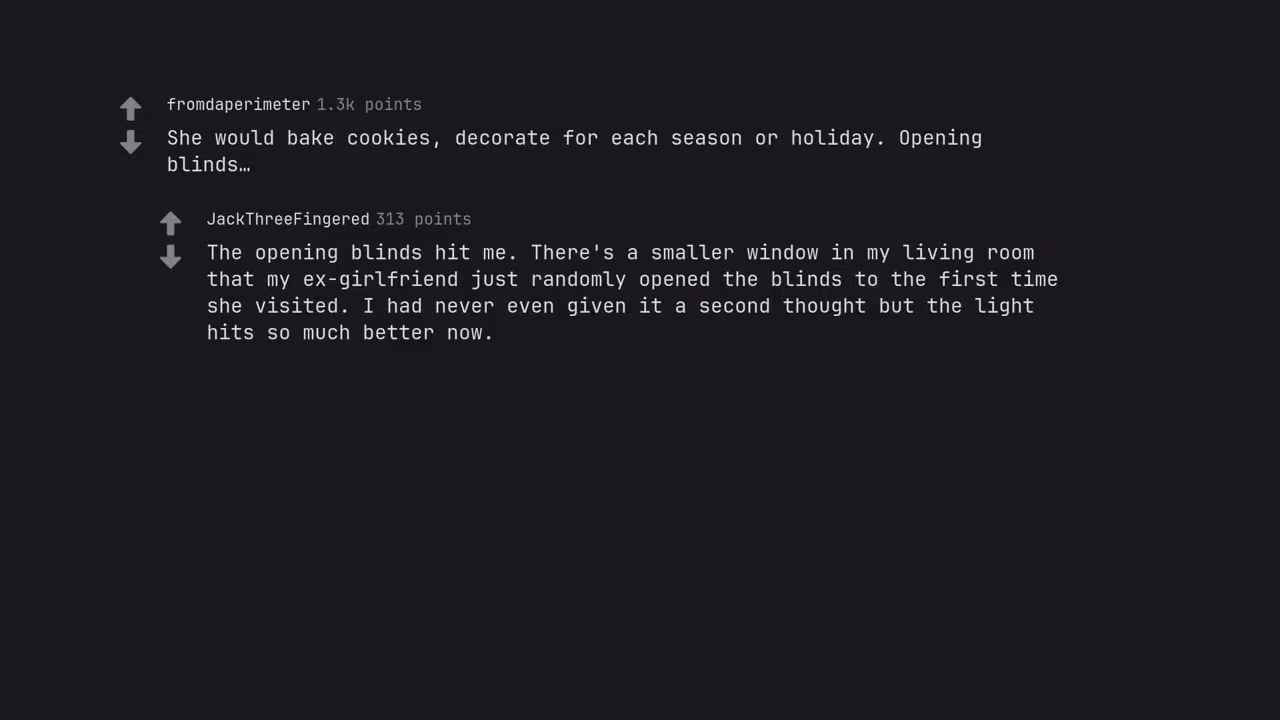
pyautogui.scroll(-3)
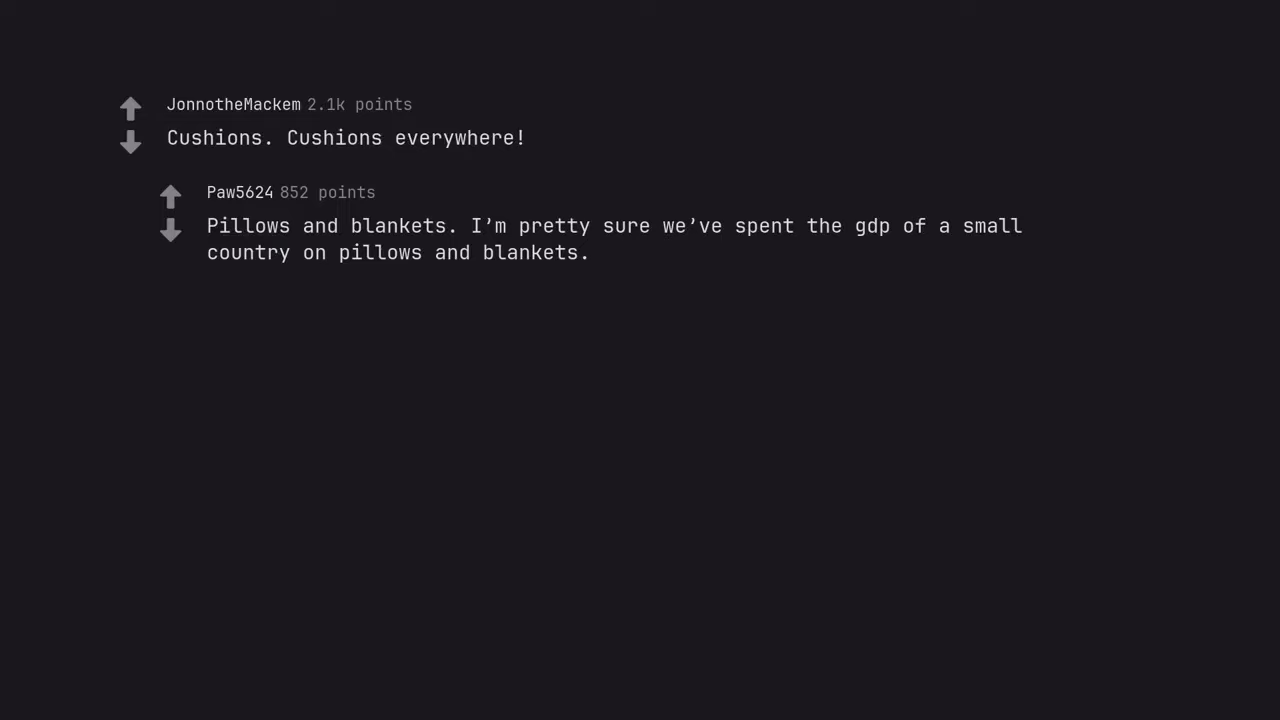